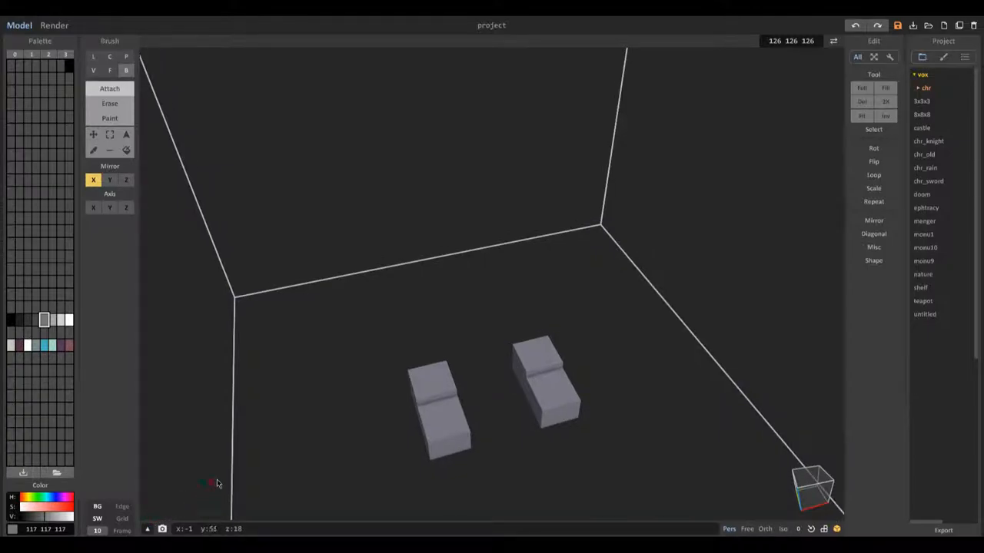
mouse_move(408, 428)
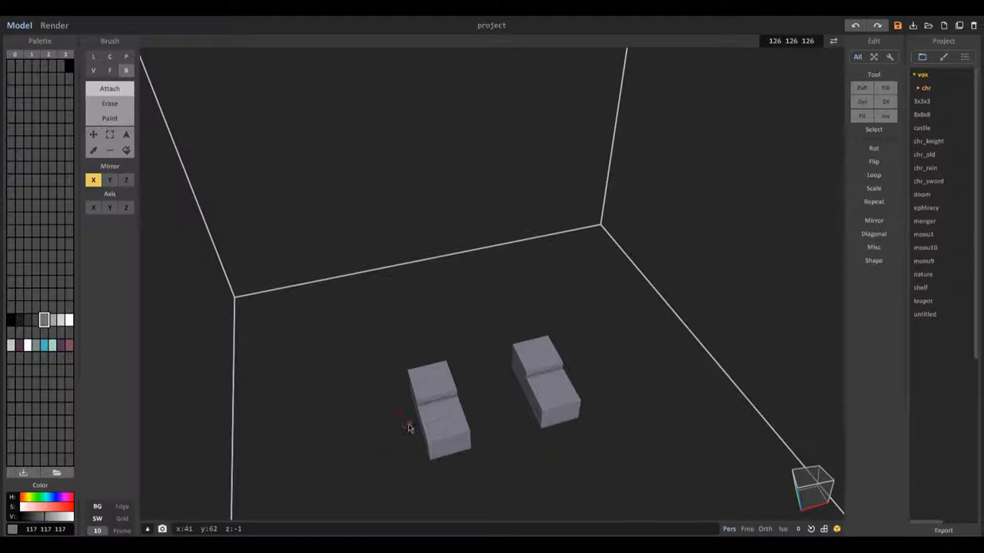
mouse_move(411, 443)
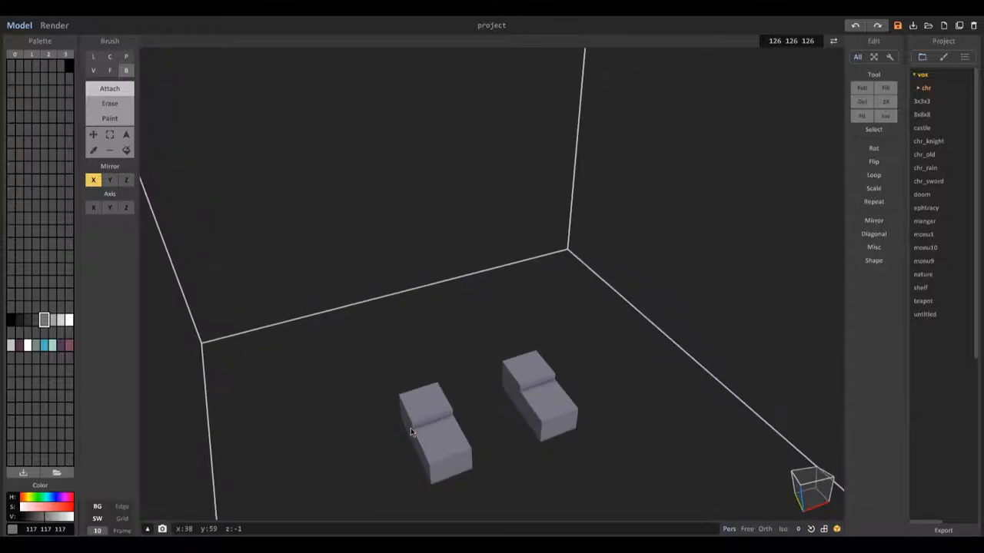
Orbit around the two grey foot blocks while shaping them into shoes with ankle openings.
left_click_drag(412, 432, 433, 434)
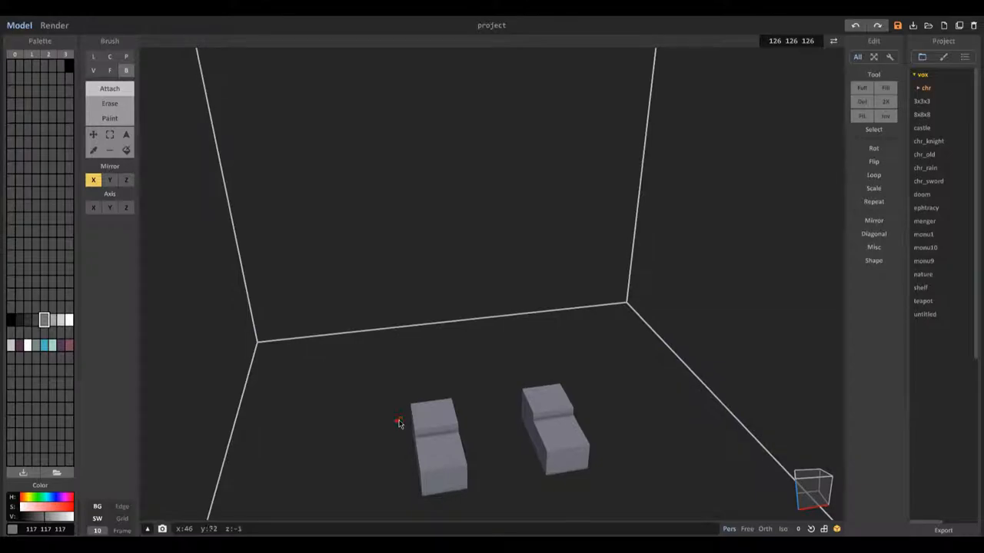
mouse_move(394, 406)
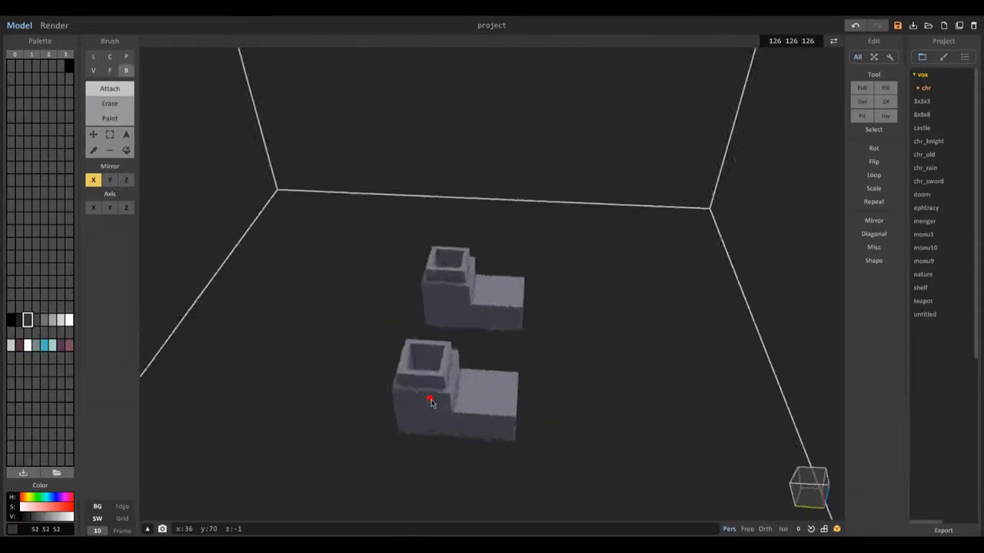
Orbit over the shoes and around the new striped legs rising to the dark top bar.
left_click_drag(430, 401, 484, 422)
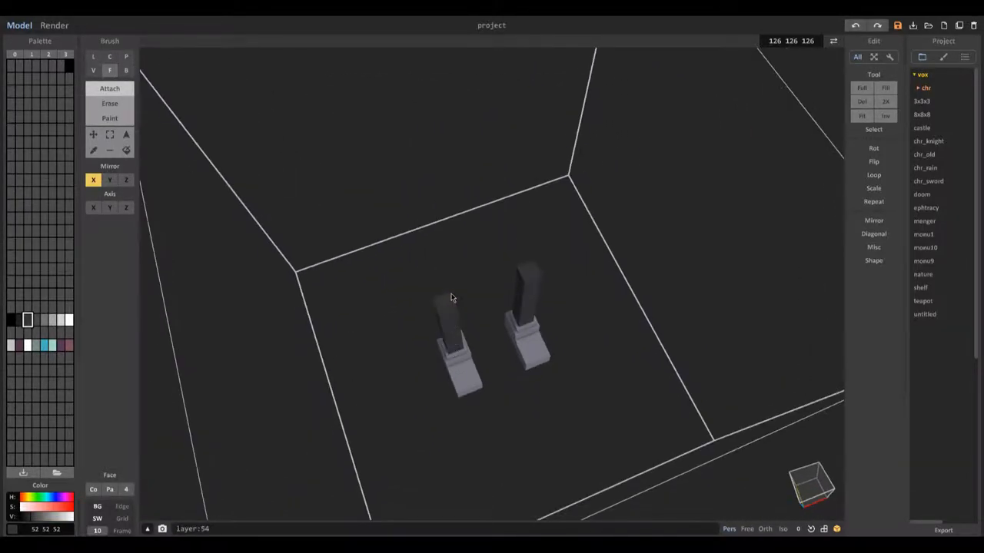
left_click_drag(449, 298, 378, 304)
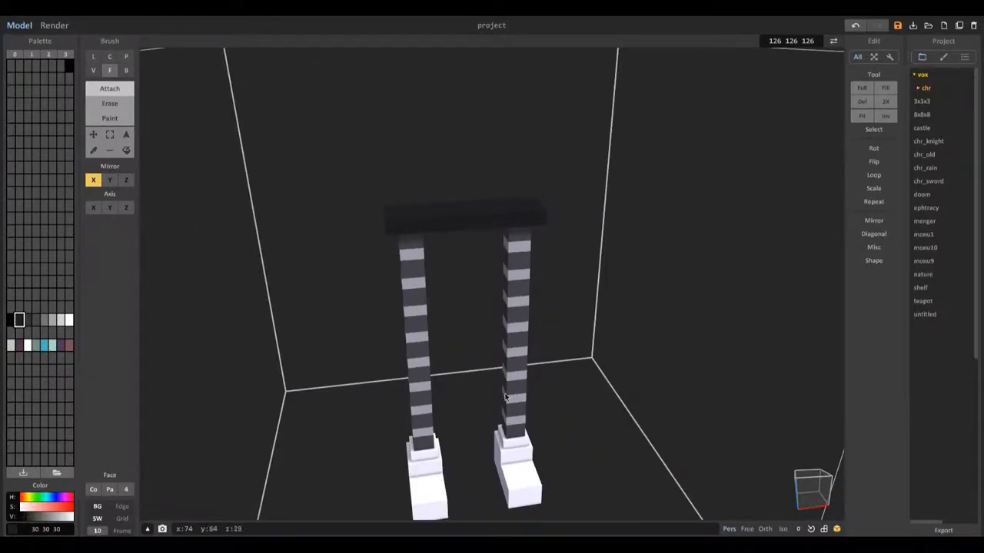
Turn to a front view of the figure and enter the text 'Ooblets' while building the head.
left_click_drag(508, 396, 403, 215)
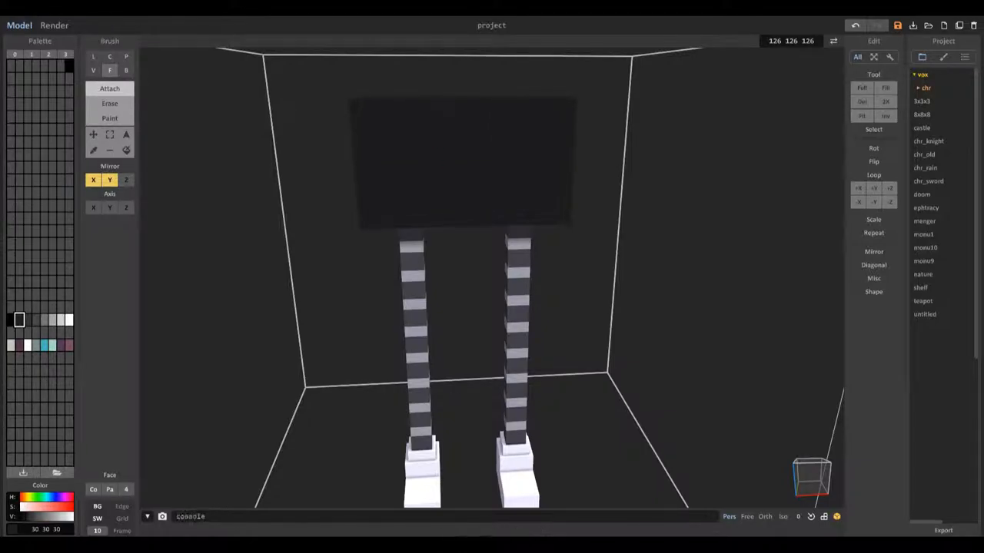
type("Ooblets - Terrarium - GloopyLongLegs")
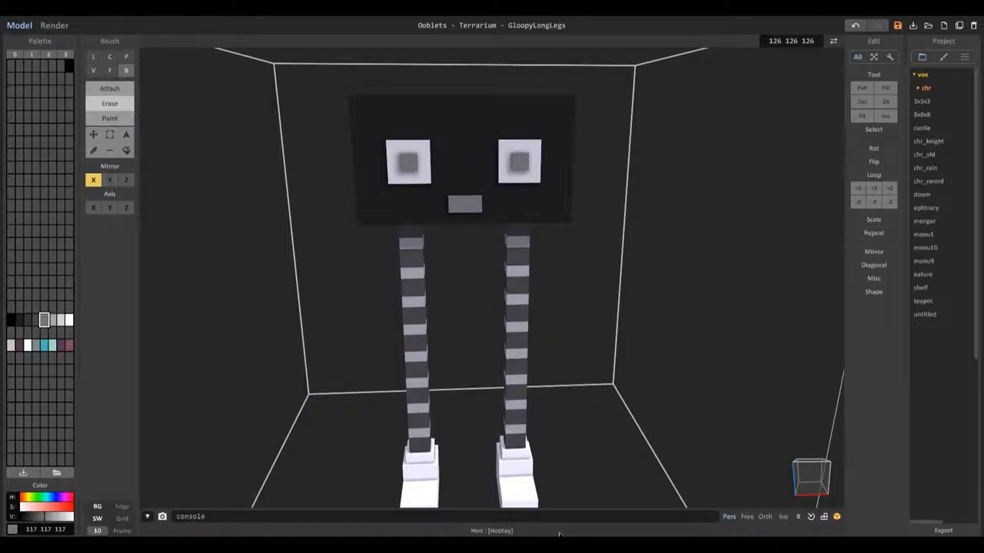
Pick palette colours for the grey head and dark shoes, checking the head from above.
left_click(109, 180)
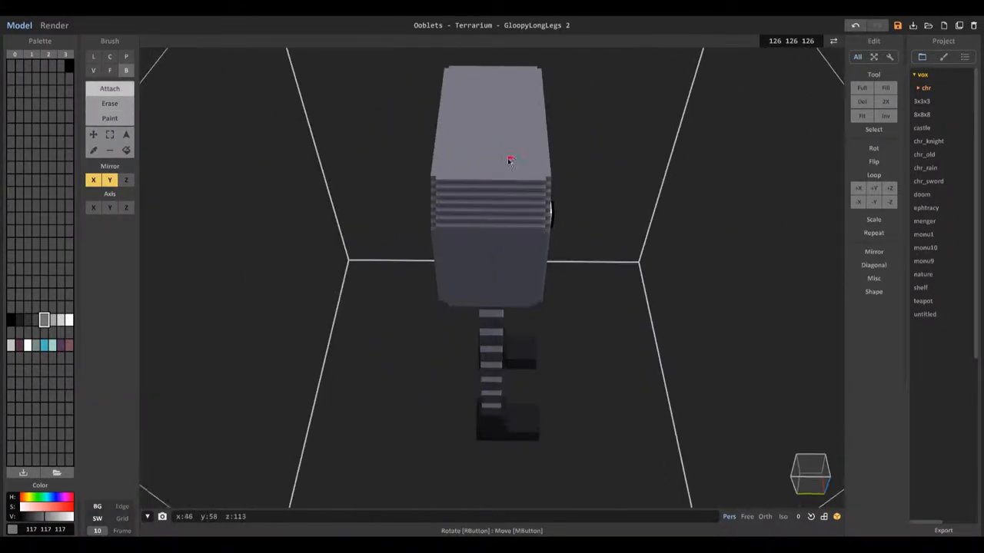
left_click_drag(508, 160, 535, 223)
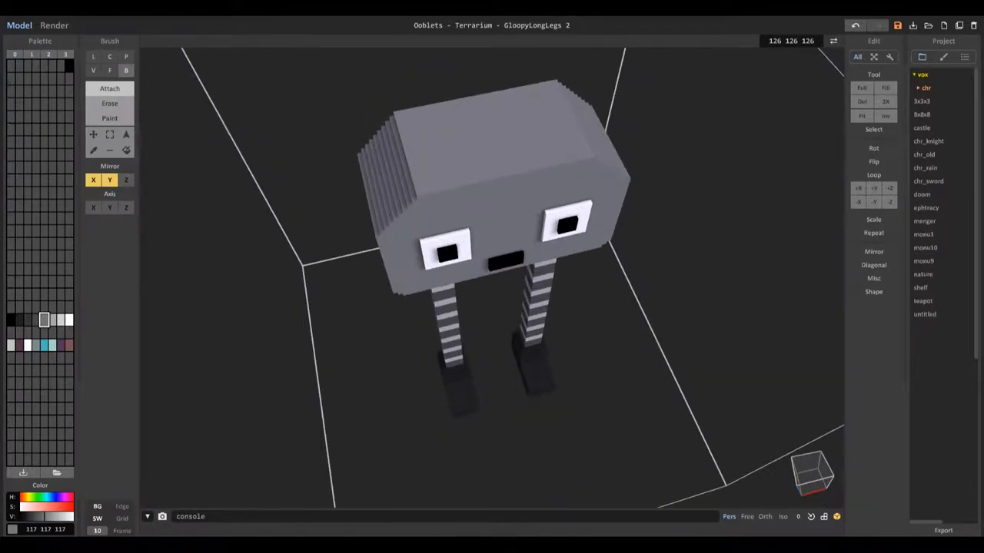
left_click(109, 57)
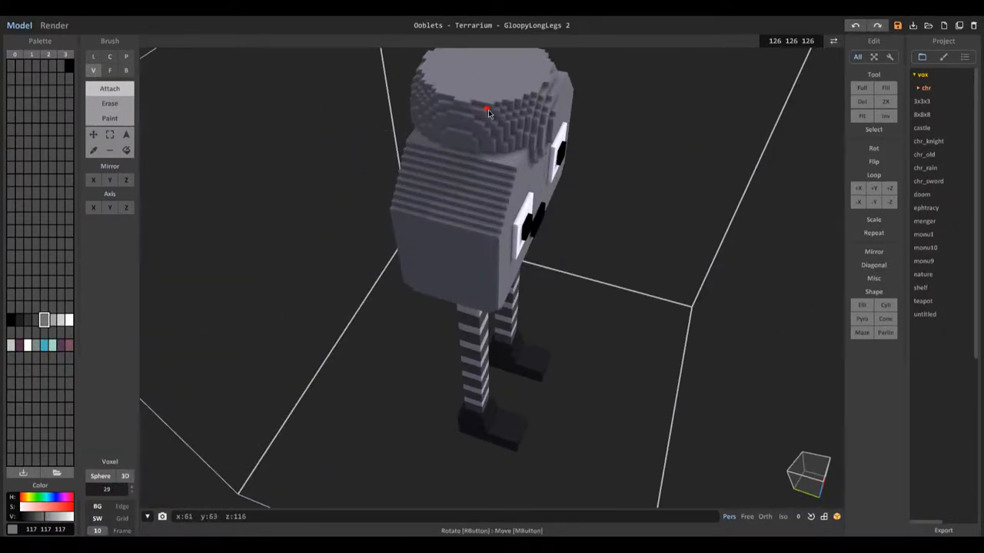
Orbit around the head from top, side and back while stepping up its crown layers.
left_click_drag(489, 113, 384, 253)
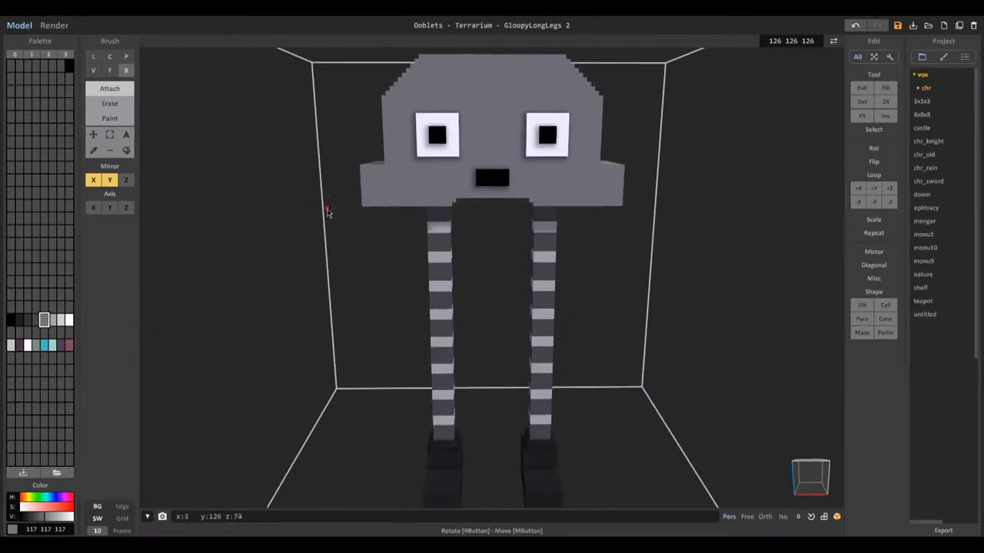
left_click_drag(326, 212, 392, 238)
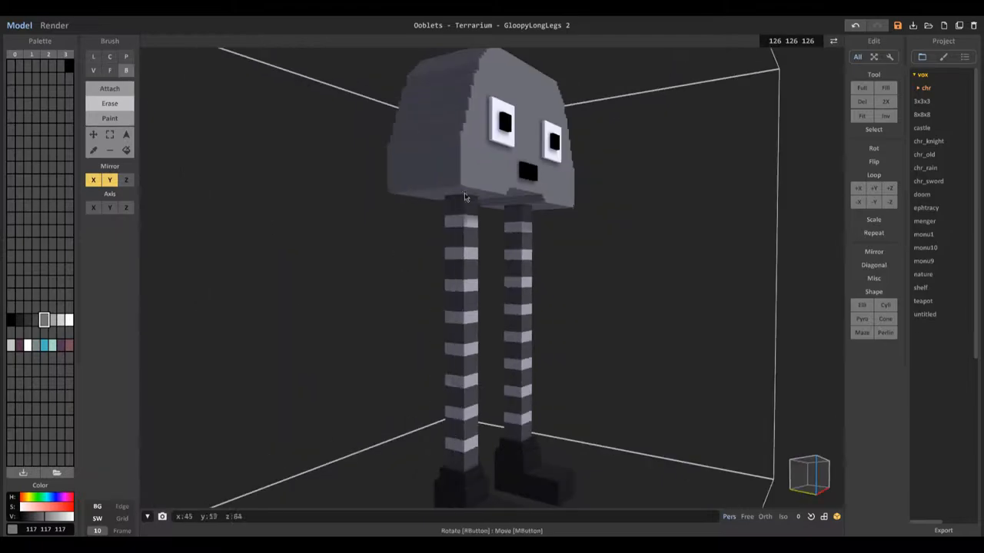
left_click_drag(485, 197, 484, 161)
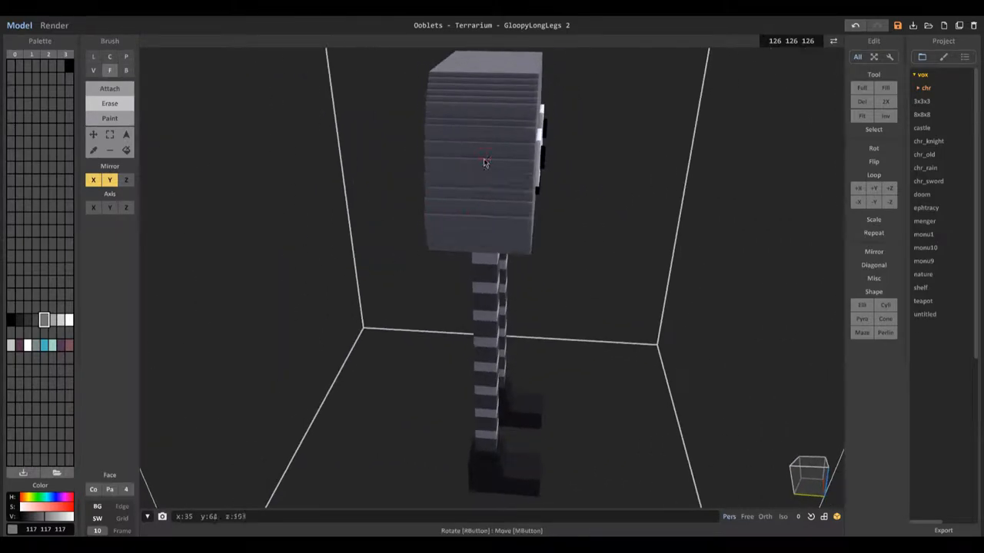
left_click_drag(484, 161, 423, 192)
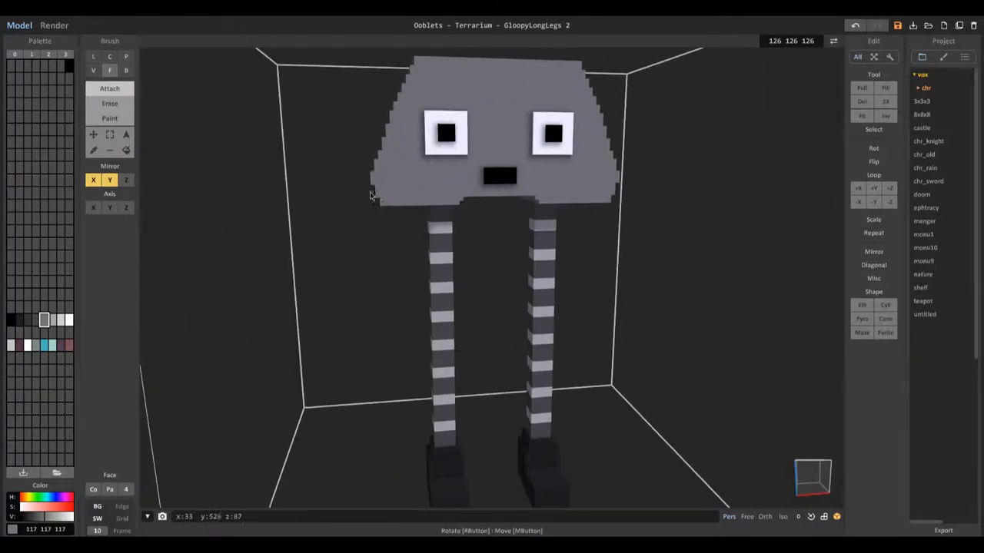
left_click_drag(369, 197, 458, 166)
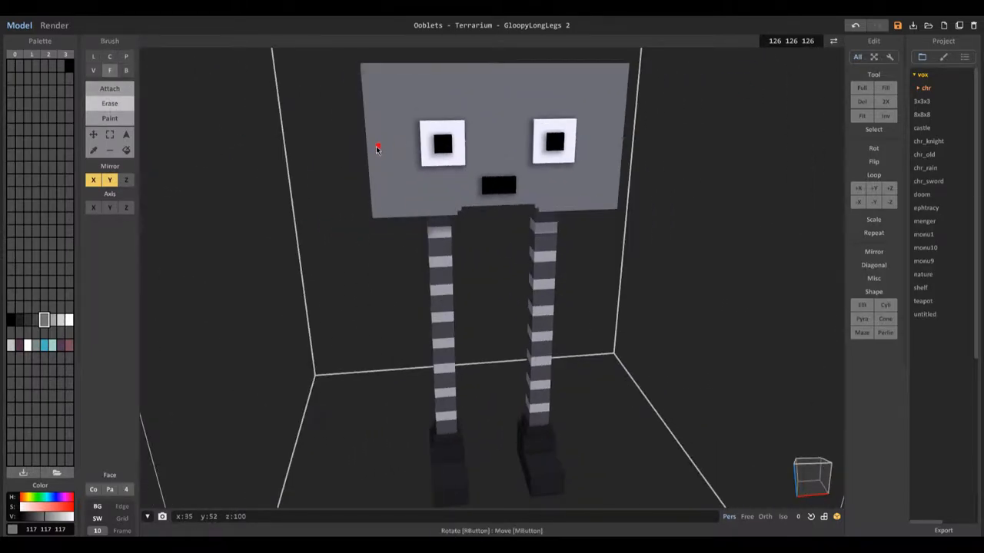
Orbit between top and front views to check the head's tapering rounded crown.
left_click_drag(376, 151, 519, 172)
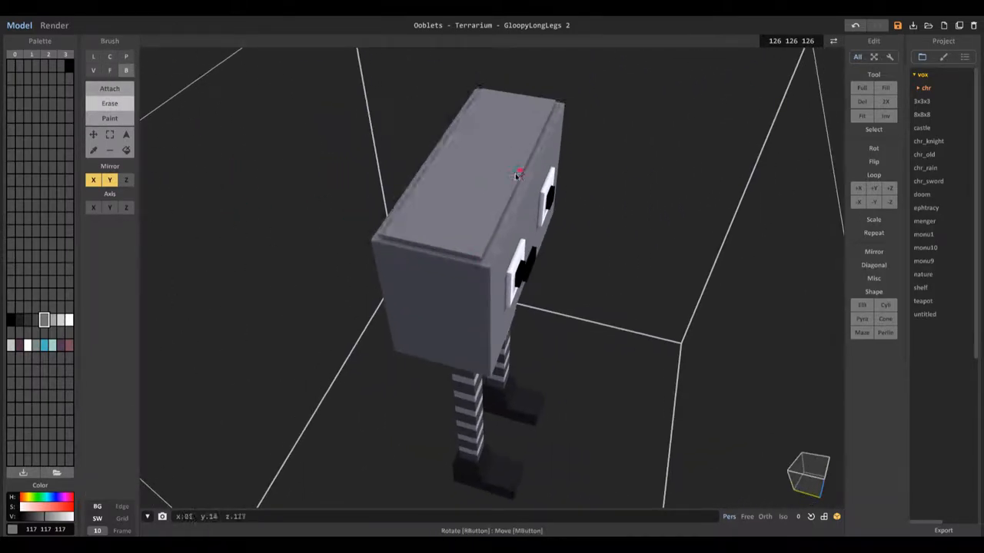
left_click_drag(515, 172, 336, 237)
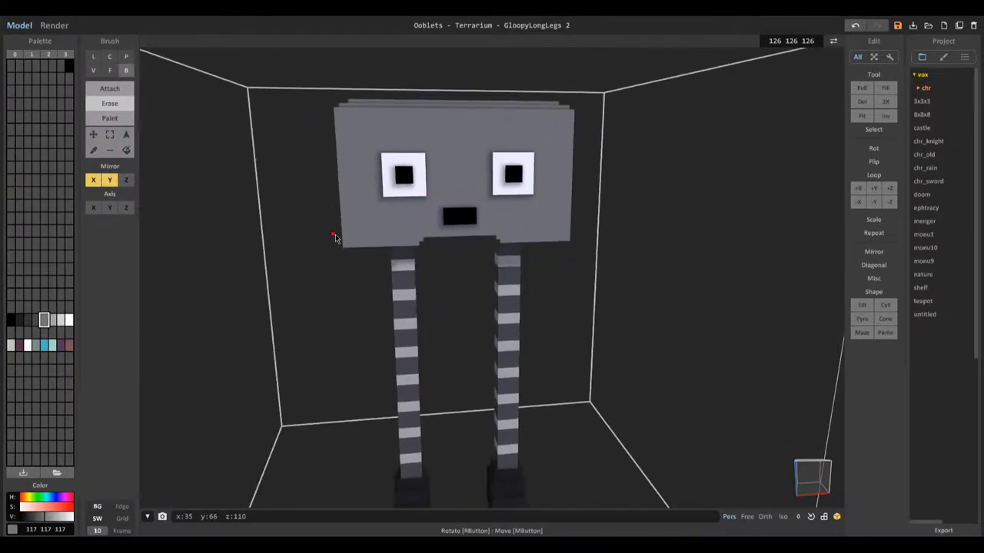
left_click_drag(335, 236, 415, 269)
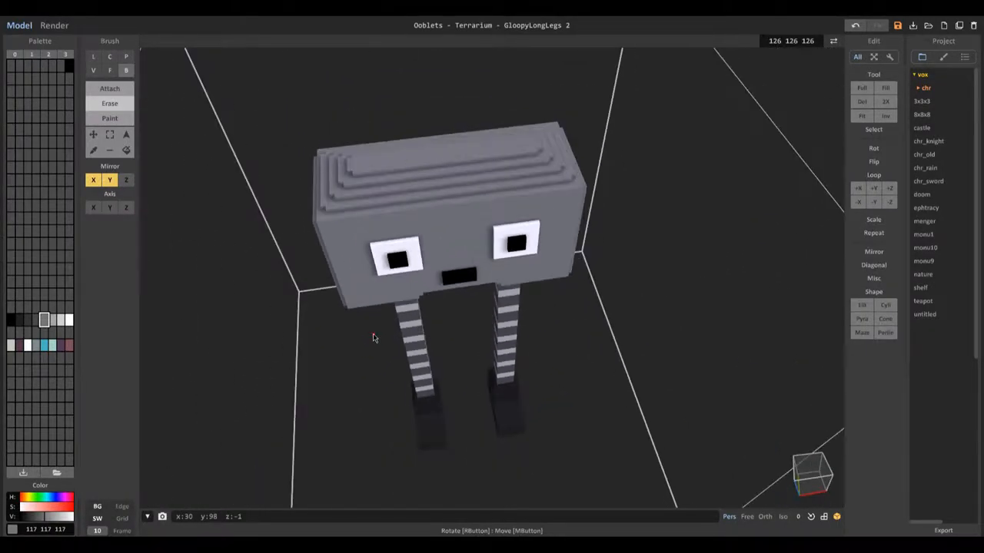
left_click_drag(372, 338, 427, 467)
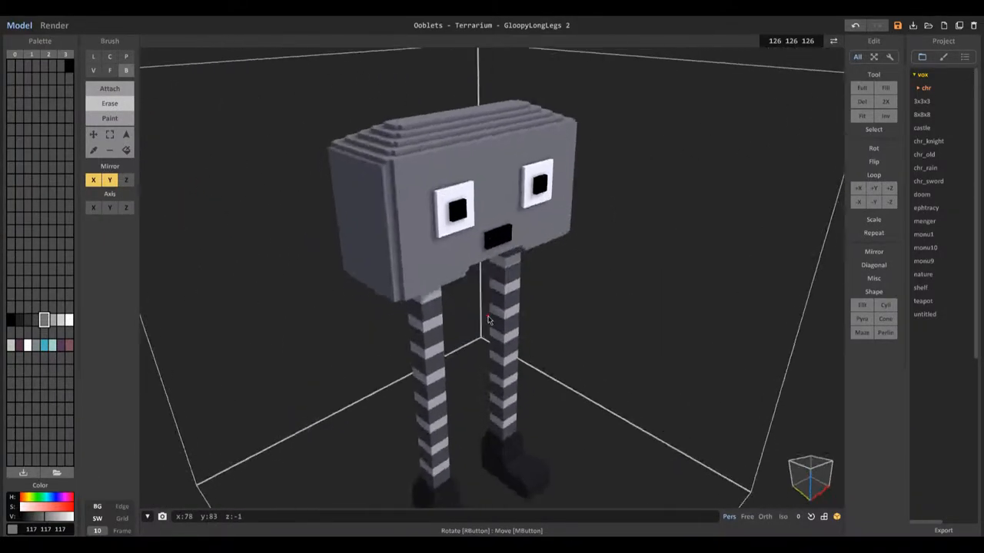
Orbit above, behind and below the head while bevelling its top and back edges.
left_click_drag(489, 318, 382, 354)
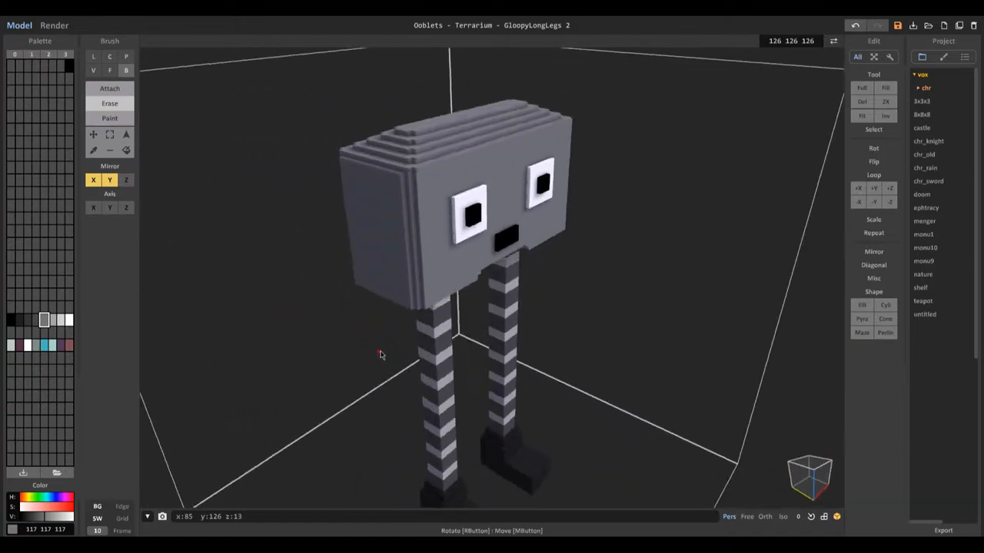
left_click_drag(381, 354, 397, 393)
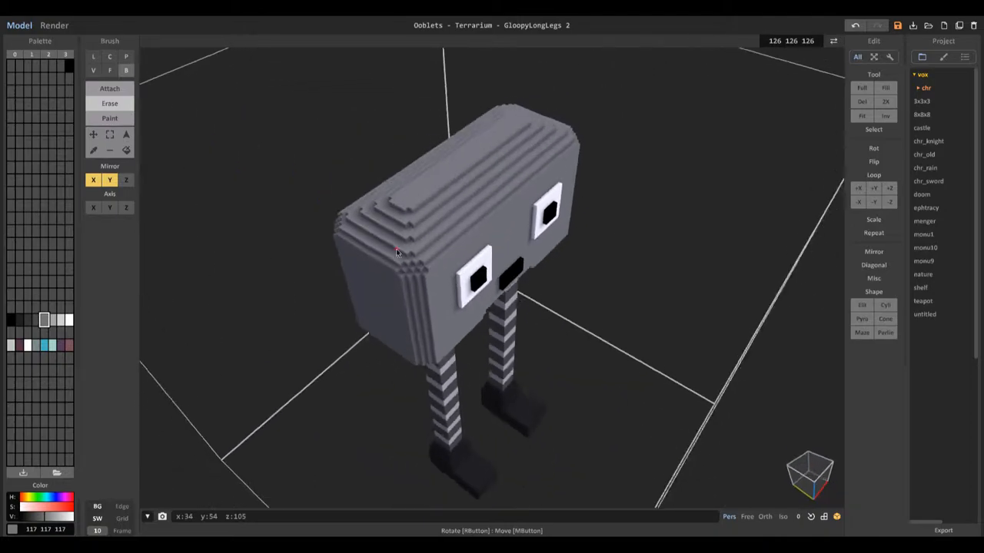
left_click_drag(397, 254, 421, 157)
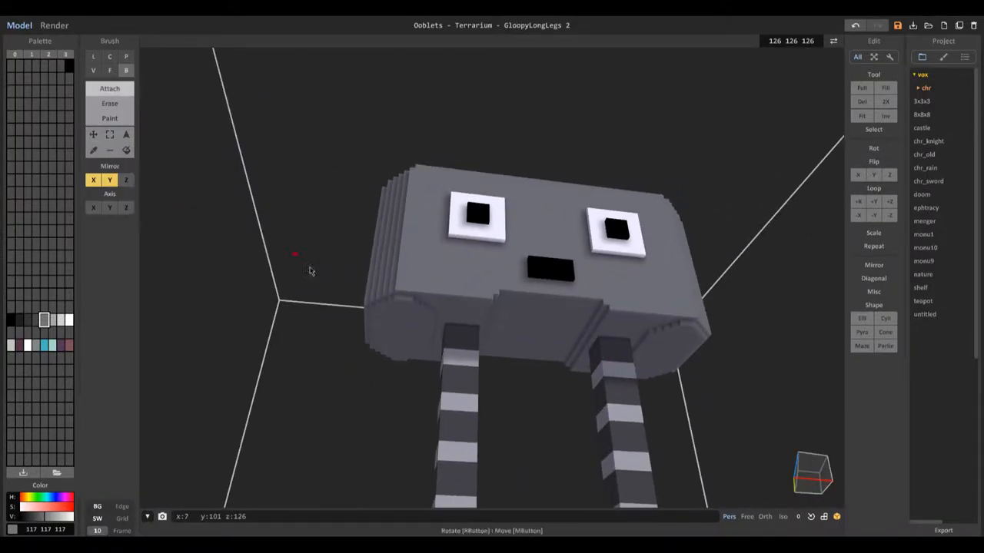
Orbit around the head's sides and underside to finish the bevel, then move down to the legs.
left_click_drag(308, 269, 519, 318)
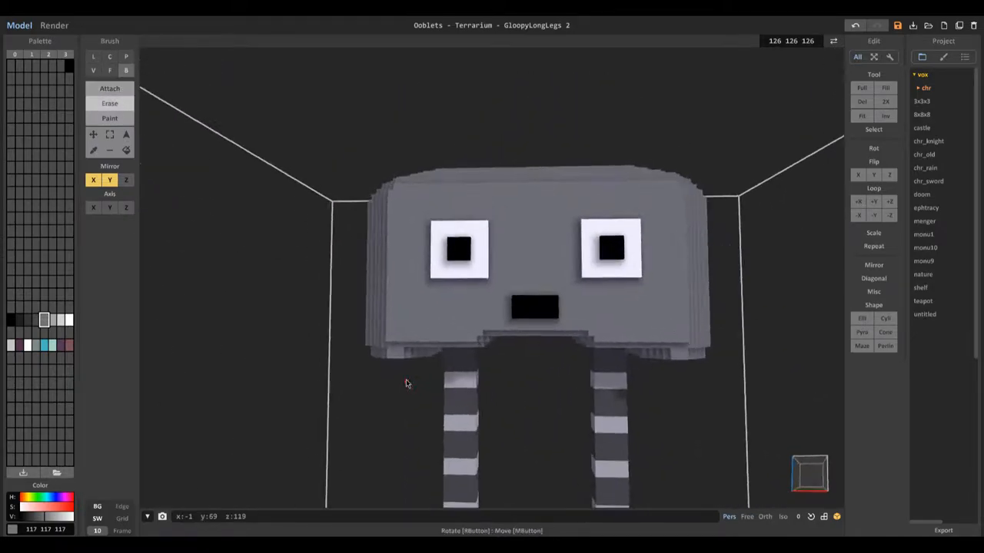
left_click_drag(408, 383, 461, 249)
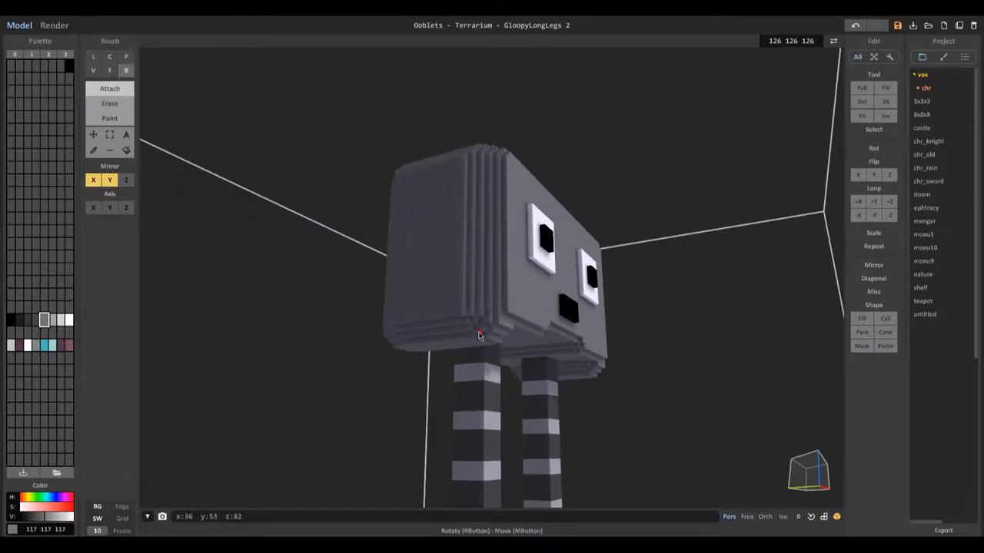
left_click_drag(479, 335, 344, 385)
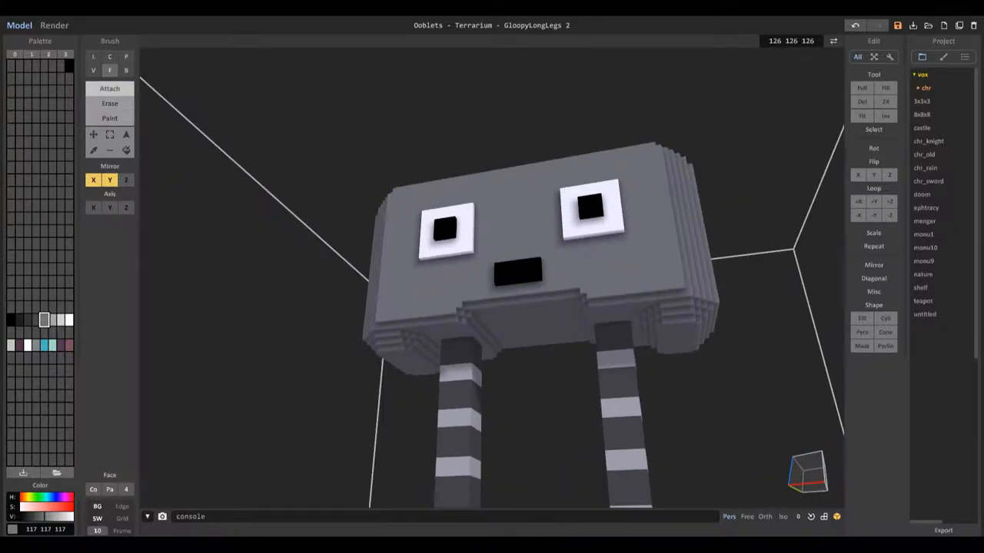
left_click_drag(538, 269, 484, 269)
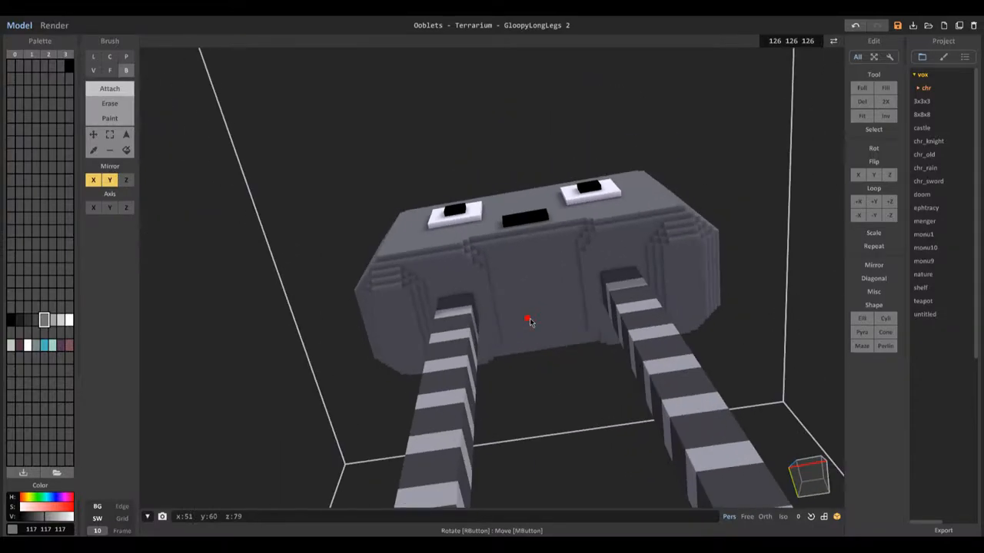
left_click_drag(528, 321, 568, 416)
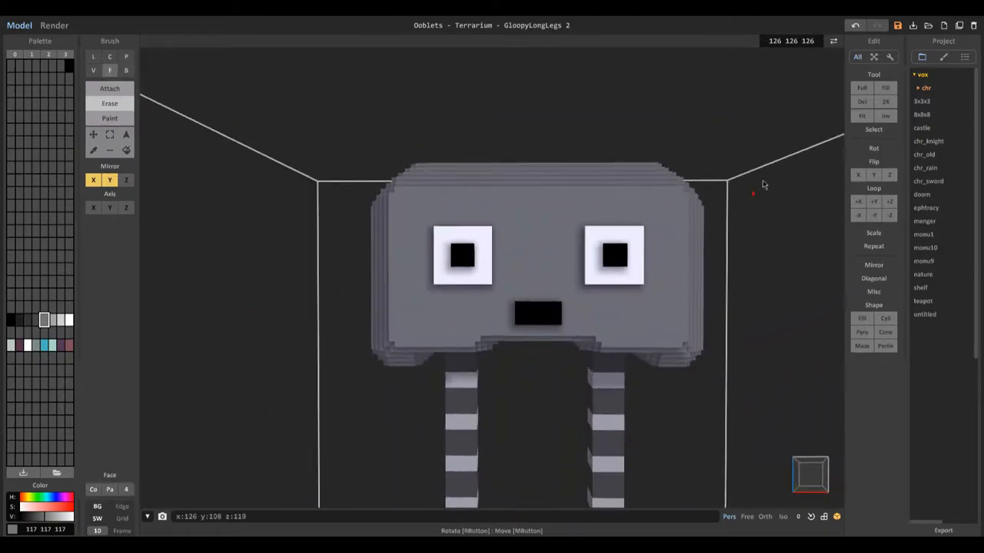
left_click_drag(753, 194, 387, 351)
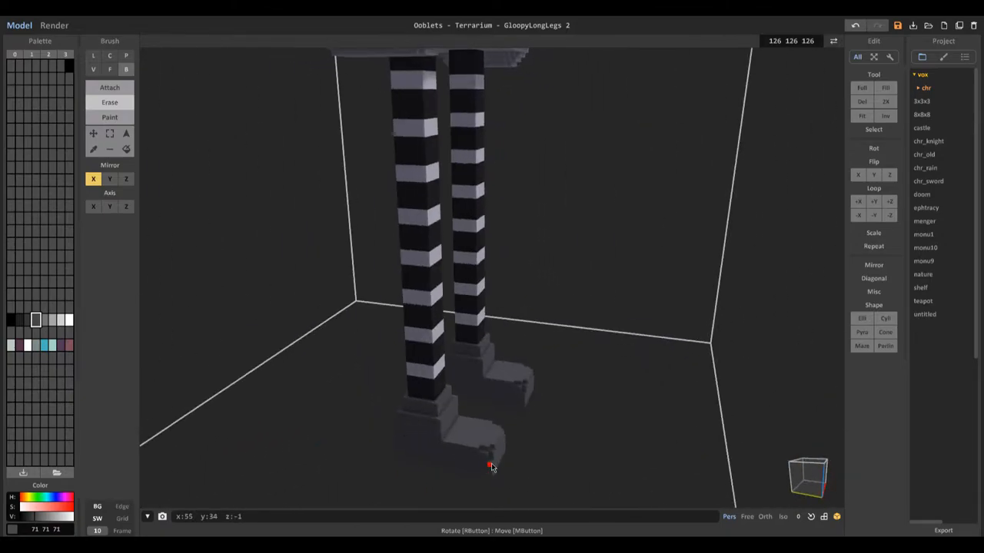
Orbit around the feet from front, side and below while sculpting chunky shoes on each leg.
left_click_drag(492, 468, 375, 400)
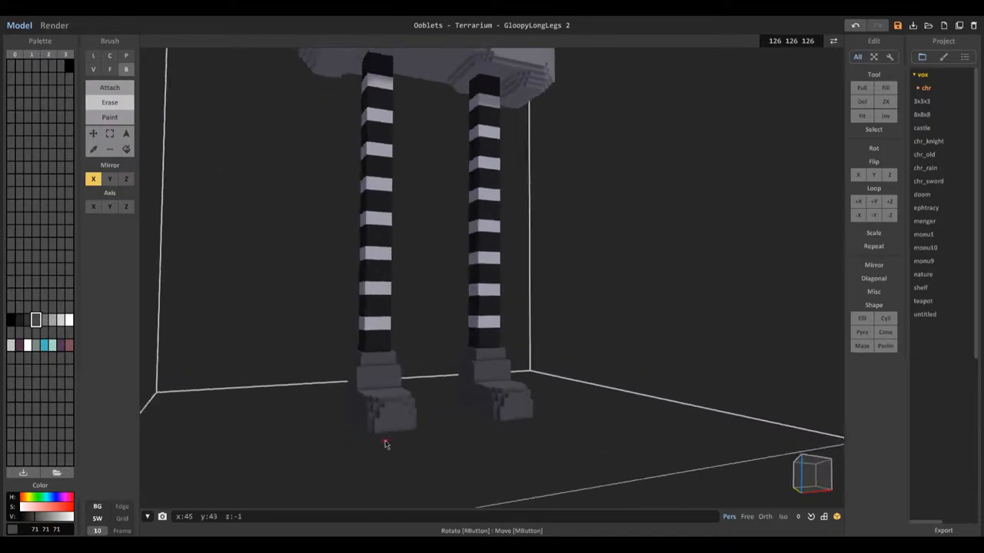
left_click_drag(385, 445, 369, 409)
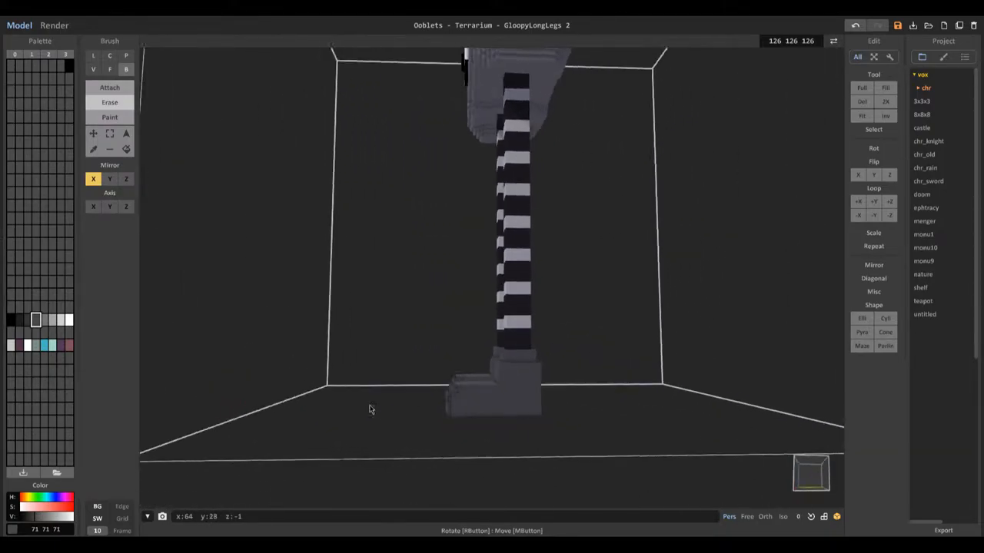
left_click_drag(372, 409, 407, 418)
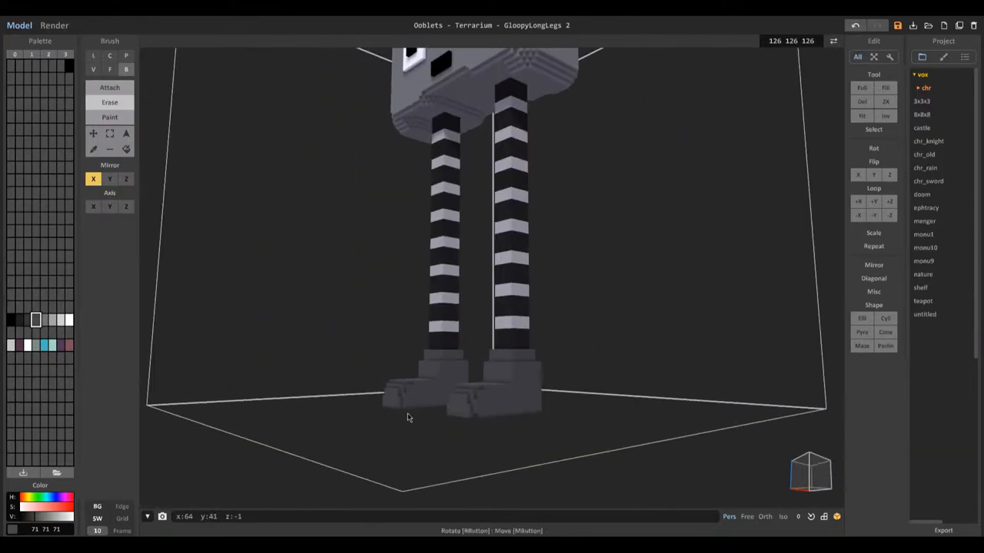
left_click_drag(407, 418, 489, 388)
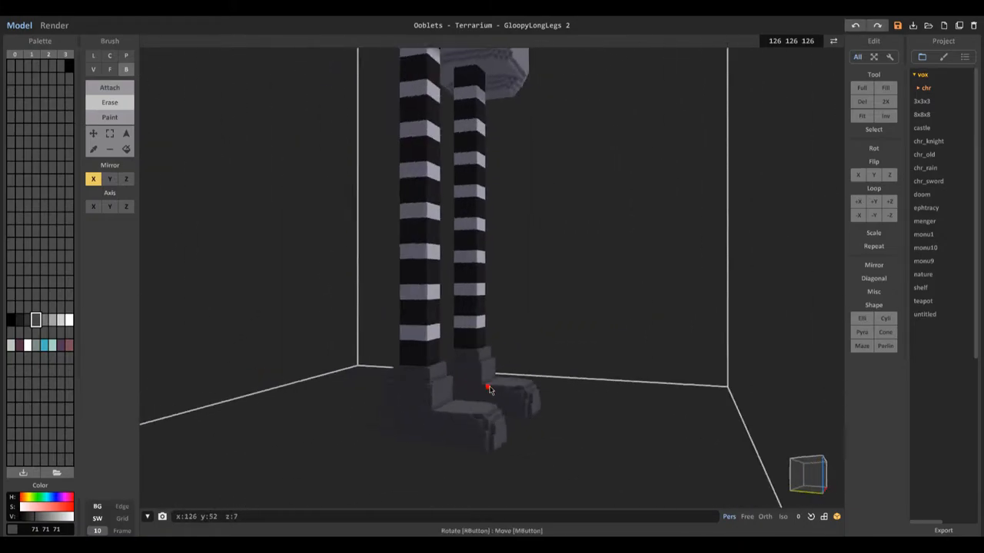
left_click_drag(489, 388, 376, 392)
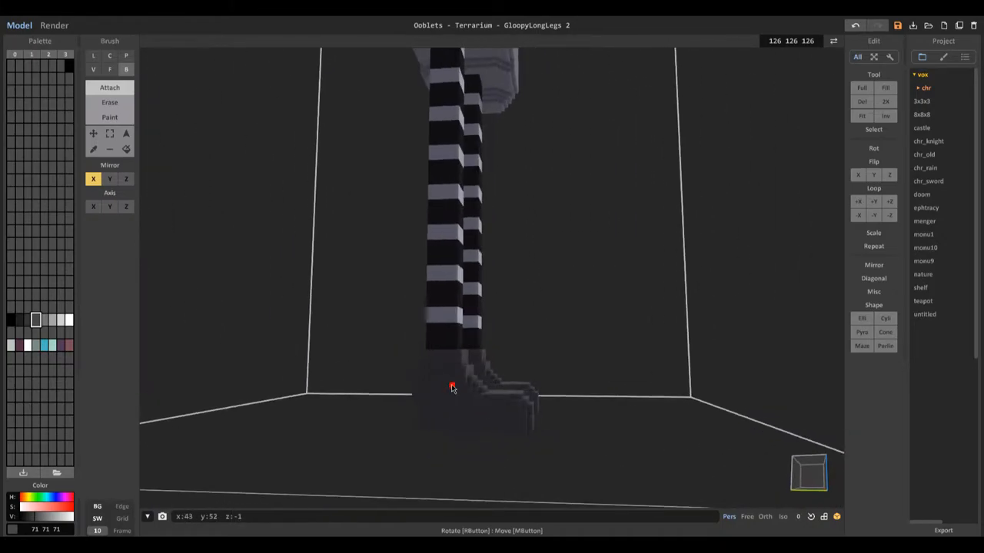
left_click_drag(452, 387, 514, 401)
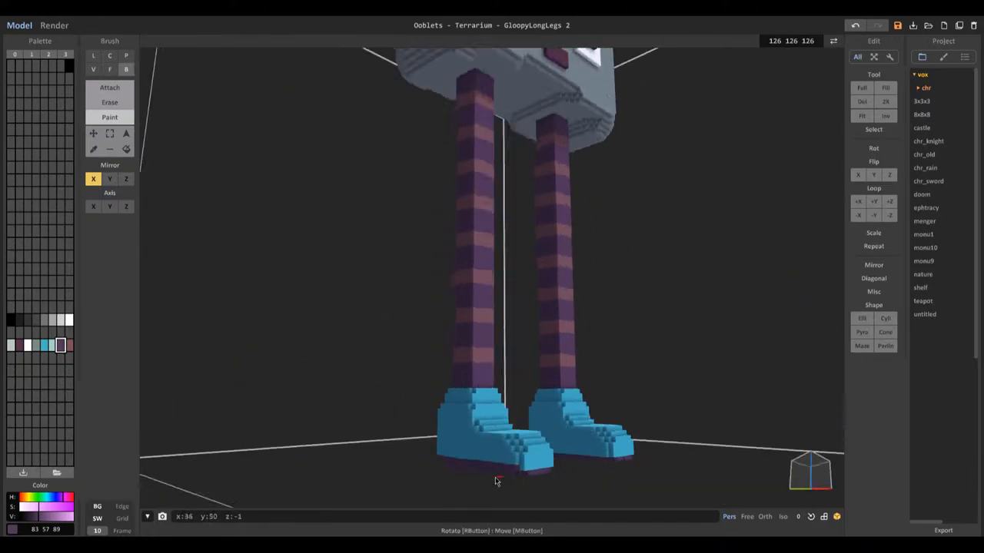
Orbit front, below and side of the shoes to check the pale cuff at the leg join.
left_click_drag(495, 479, 470, 489)
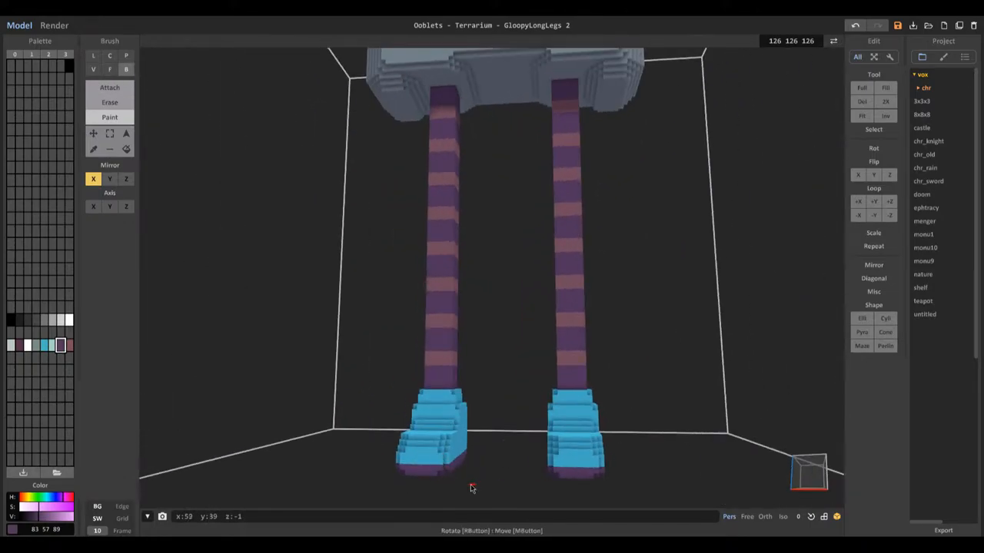
left_click_drag(470, 488, 434, 464)
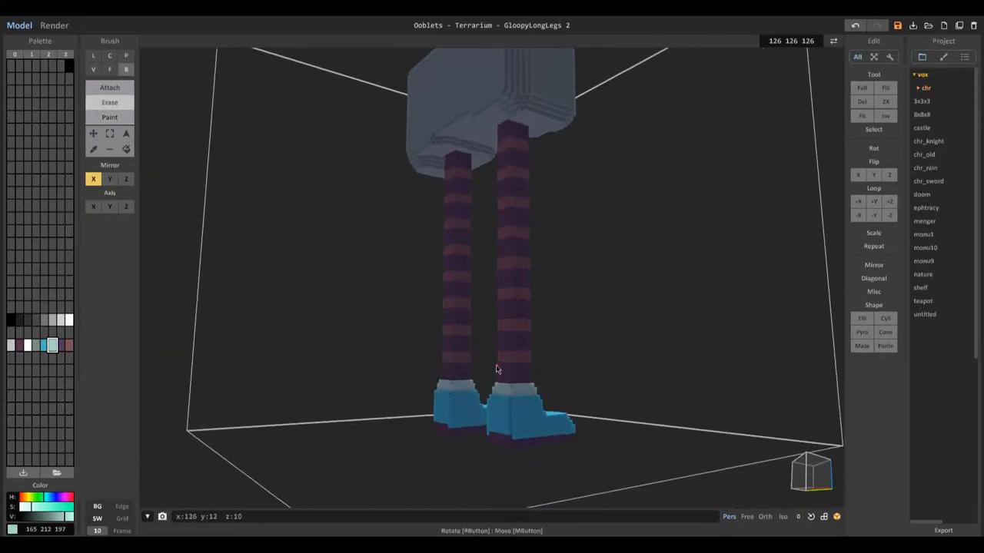
left_click_drag(495, 369, 343, 474)
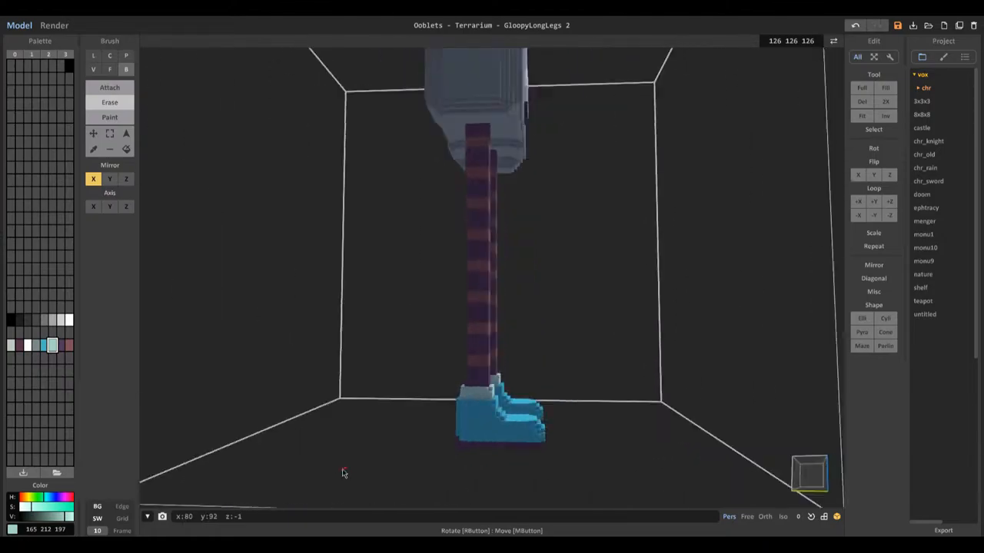